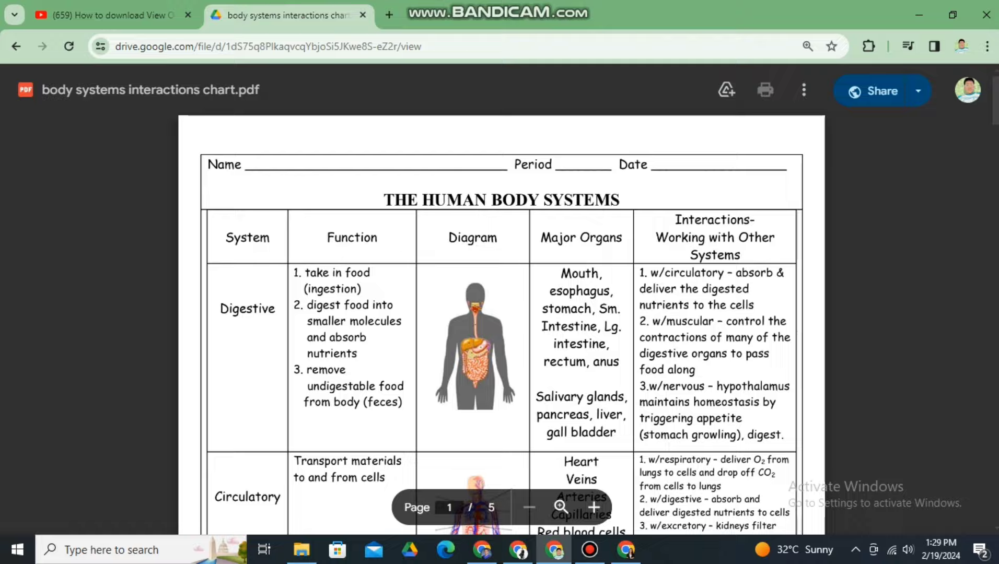
Open the PDF's Details panel via More actions and scroll to its view-only Download Permission.
{"action": "scroll", "scroll_direction": "down", "scroll_amount": 3}
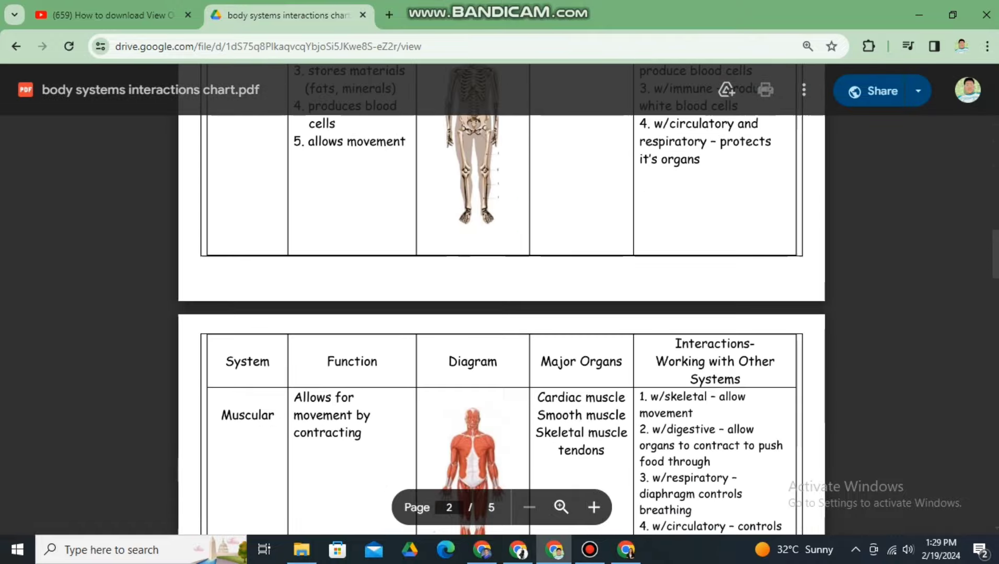
{"action": "scroll", "scroll_direction": "down", "scroll_amount": 3}
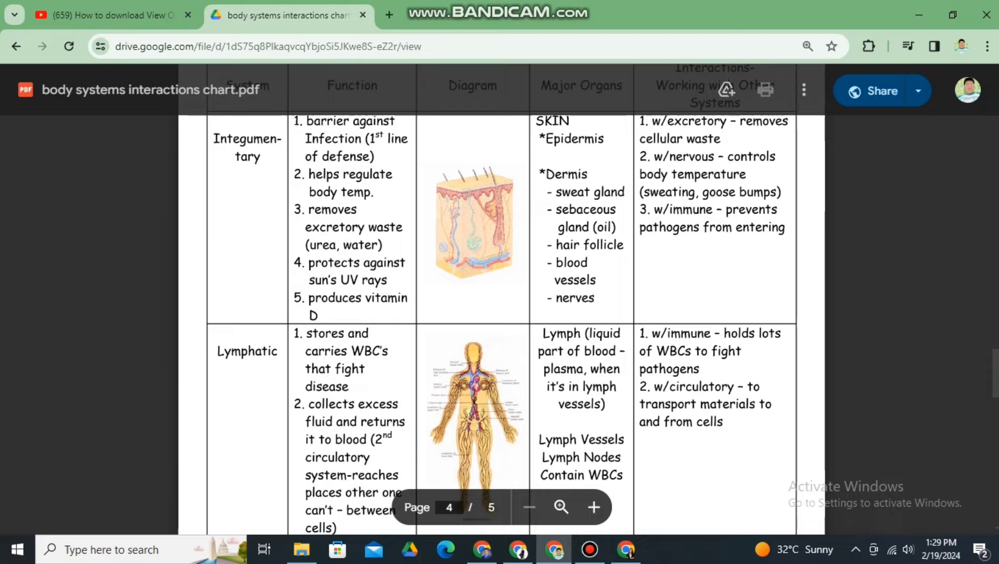
{"action": "scroll", "scroll_direction": "down", "scroll_amount": 3}
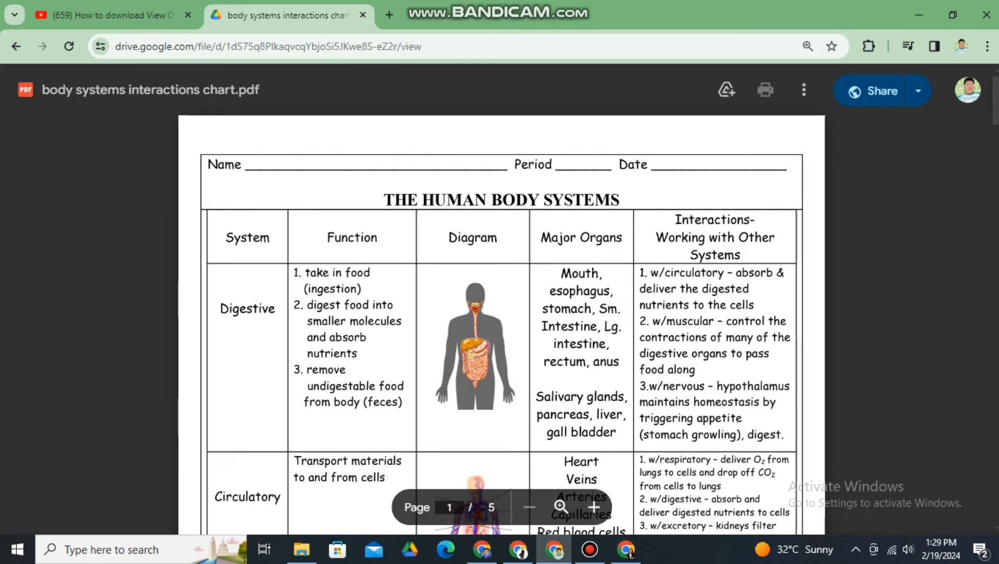
{"action": "left_click", "coordinate": [804, 90]}
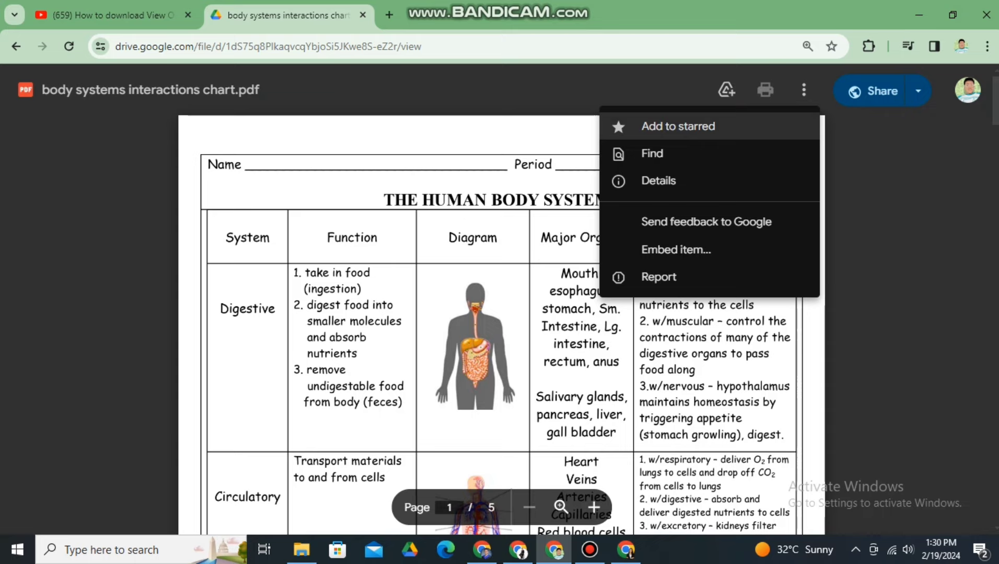
{"action": "mouse_move", "coordinate": [706, 221]}
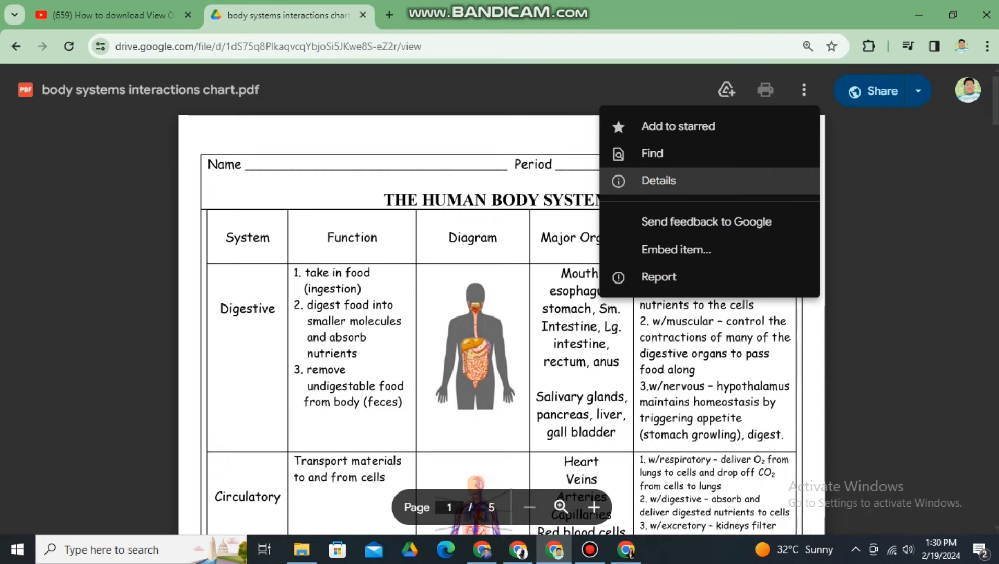
{"action": "left_click", "coordinate": [659, 180]}
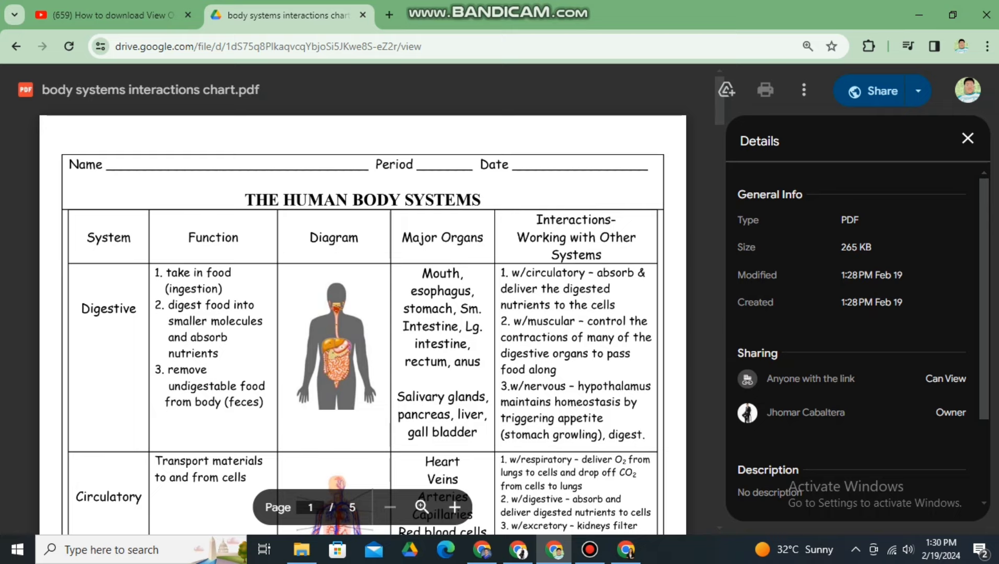
{"action": "scroll", "scroll_direction": "down", "scroll_amount": 3}
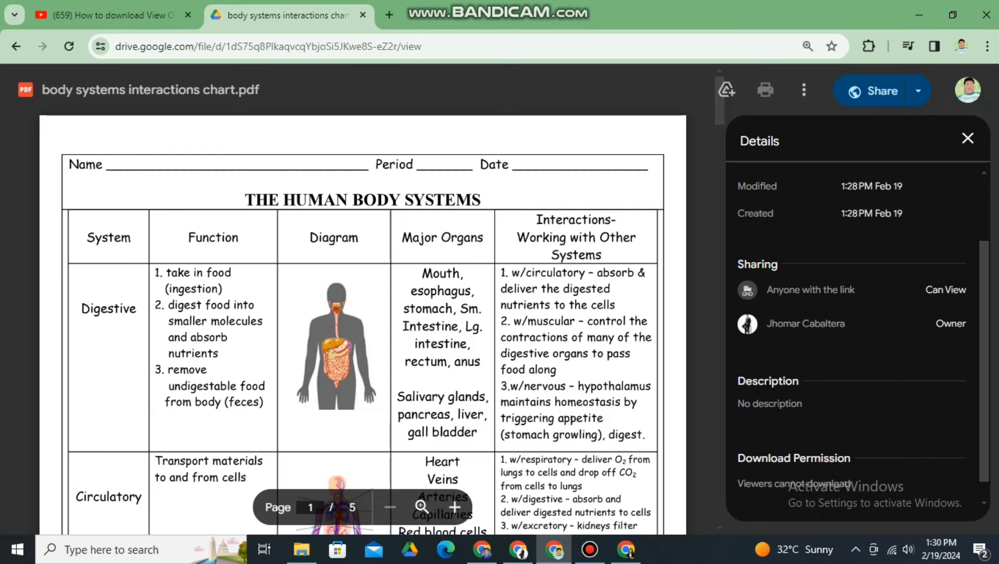
{"action": "scroll", "scroll_direction": "down", "scroll_amount": 3}
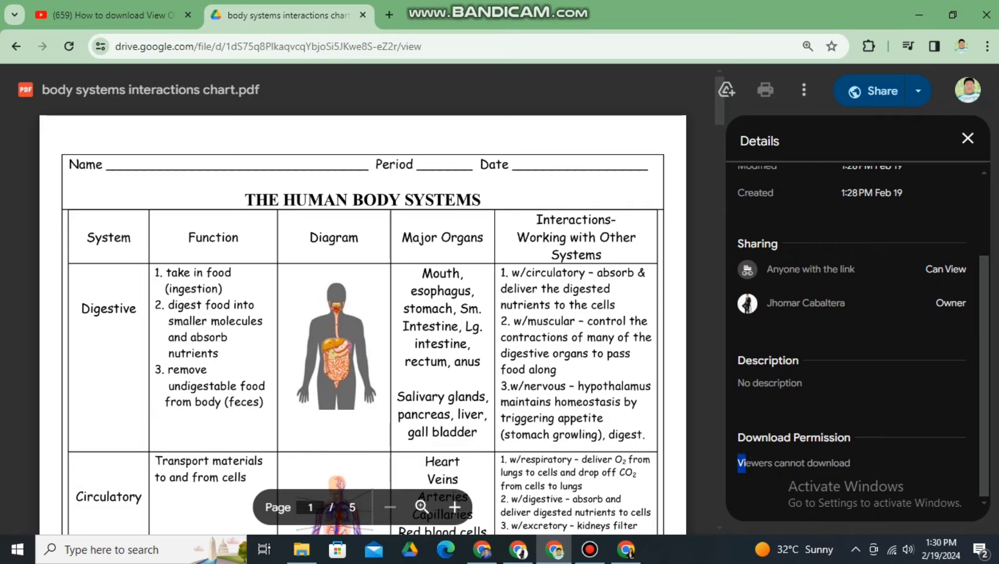
{"action": "double_click", "coordinate": [793, 462]}
{"action": "type", "text": "f"}
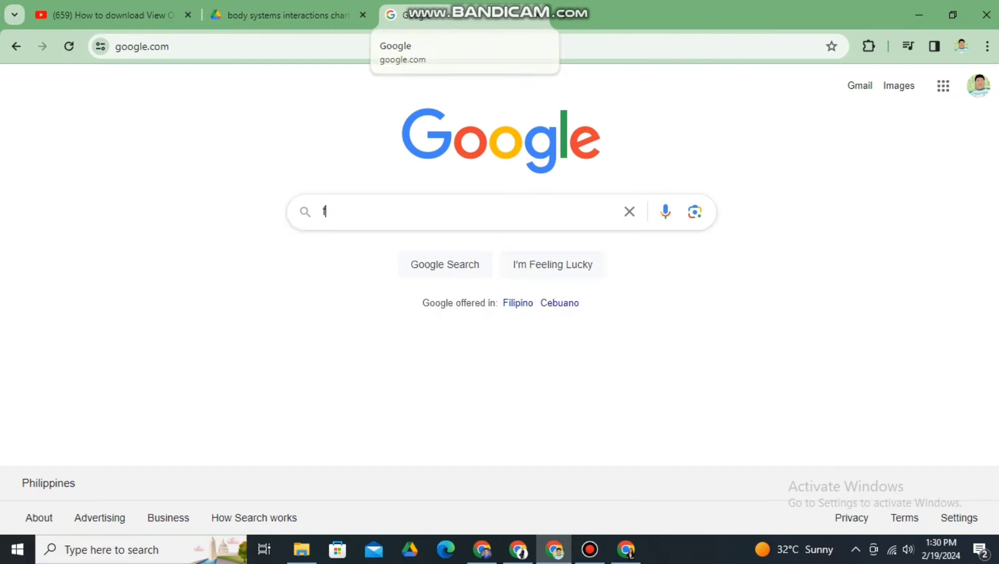
Search Google for 'findgrep app' and open the findgrep.app result.
{"action": "type", "text": "ind"}
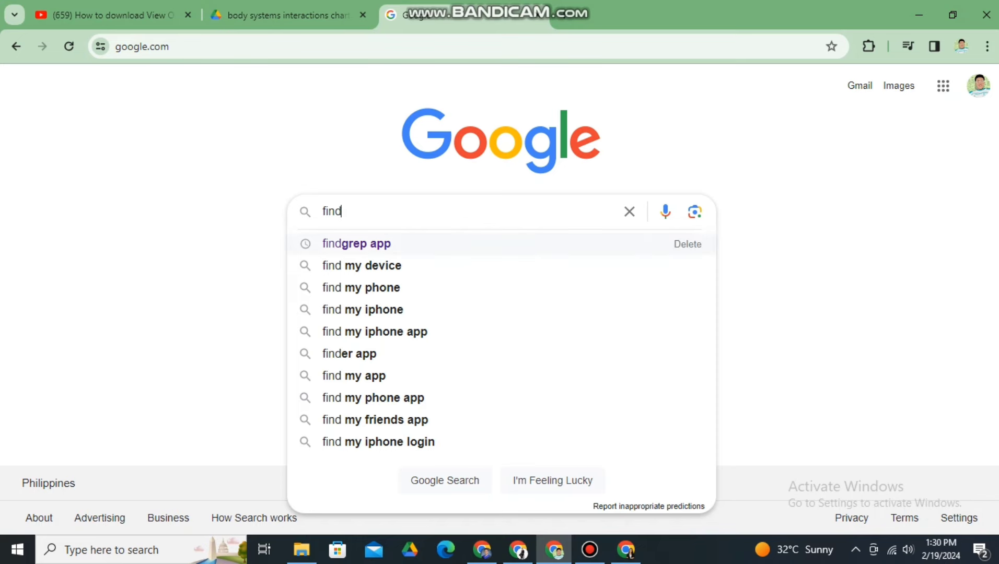
{"action": "left_click", "coordinate": [356, 243]}
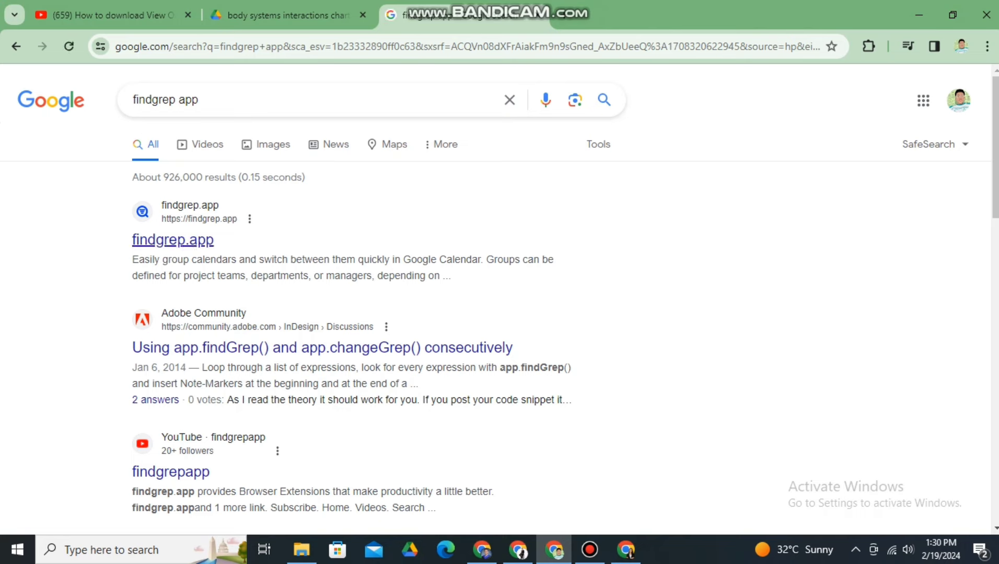
{"action": "left_click", "coordinate": [172, 240]}
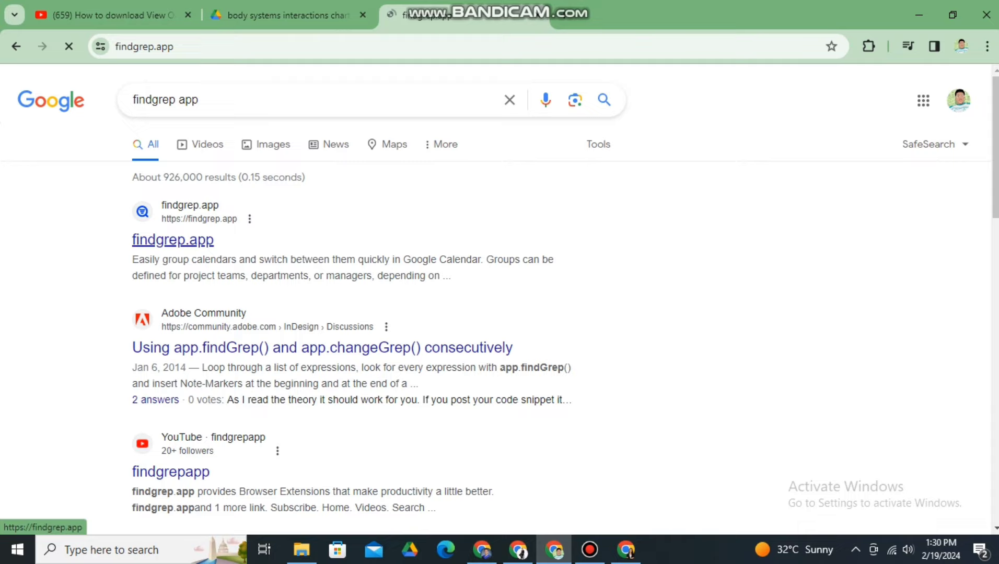
Scroll findgrep.app to the Document Preview Exporter for Google Drive description and key features.
{"action": "left_click", "coordinate": [172, 239]}
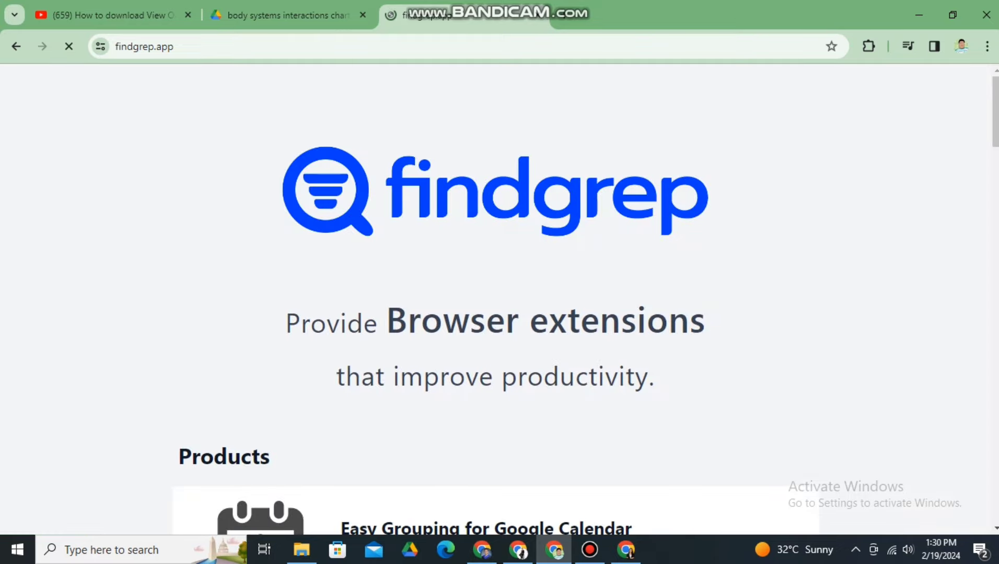
{"action": "scroll", "scroll_direction": "down", "scroll_amount": 3}
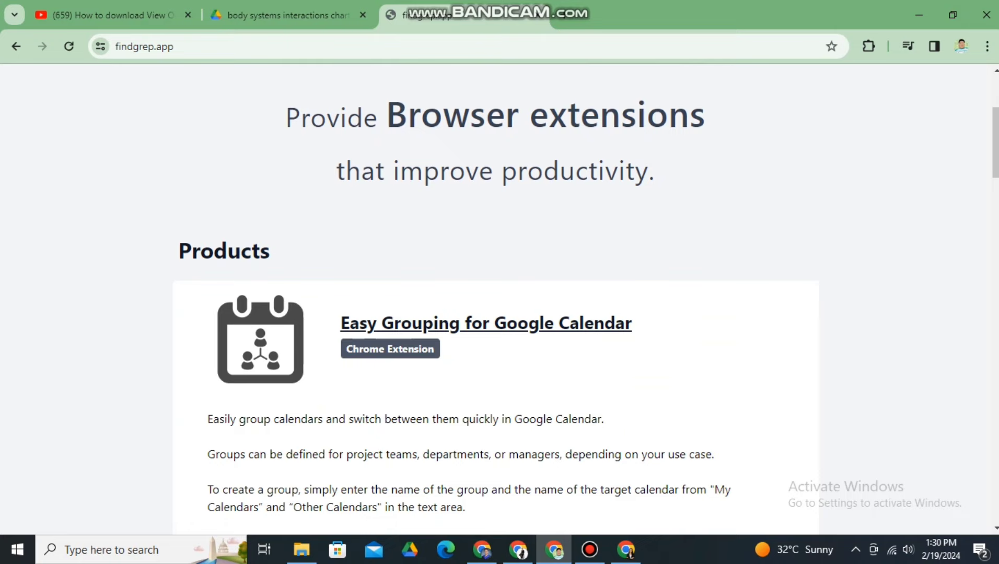
{"action": "scroll", "scroll_direction": "down", "scroll_amount": 3}
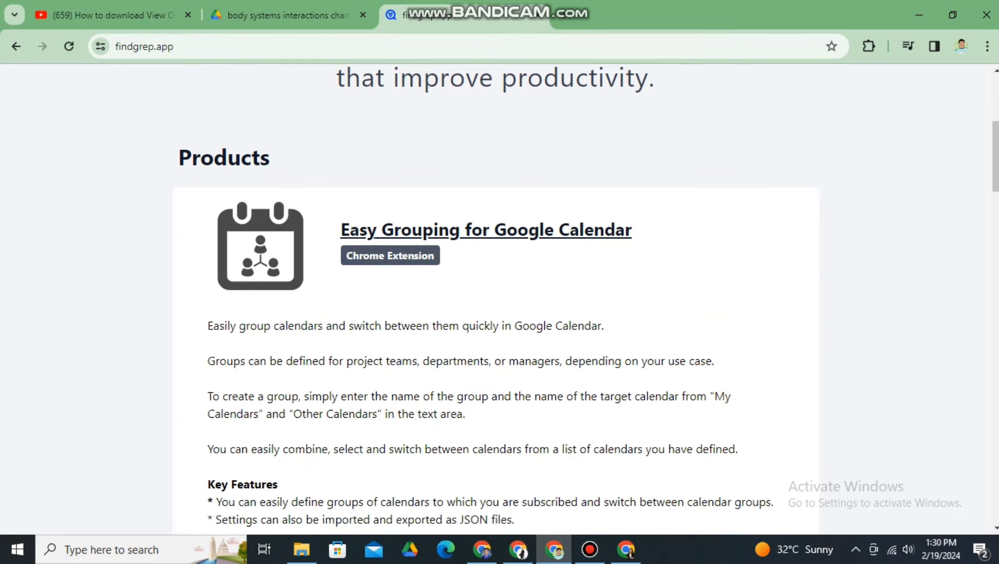
{"action": "scroll", "scroll_direction": "down", "scroll_amount": 3}
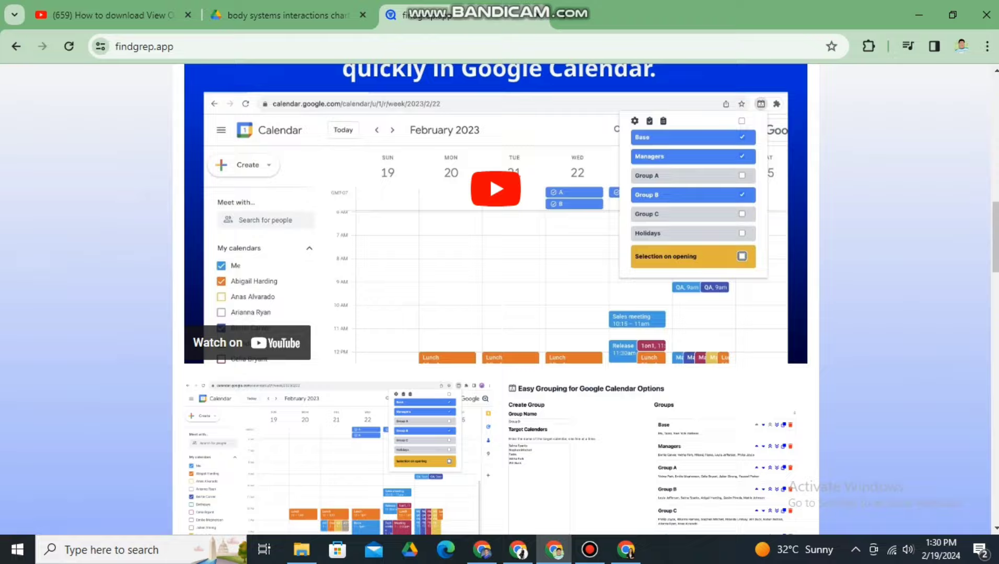
{"action": "scroll", "scroll_direction": "down", "scroll_amount": 3}
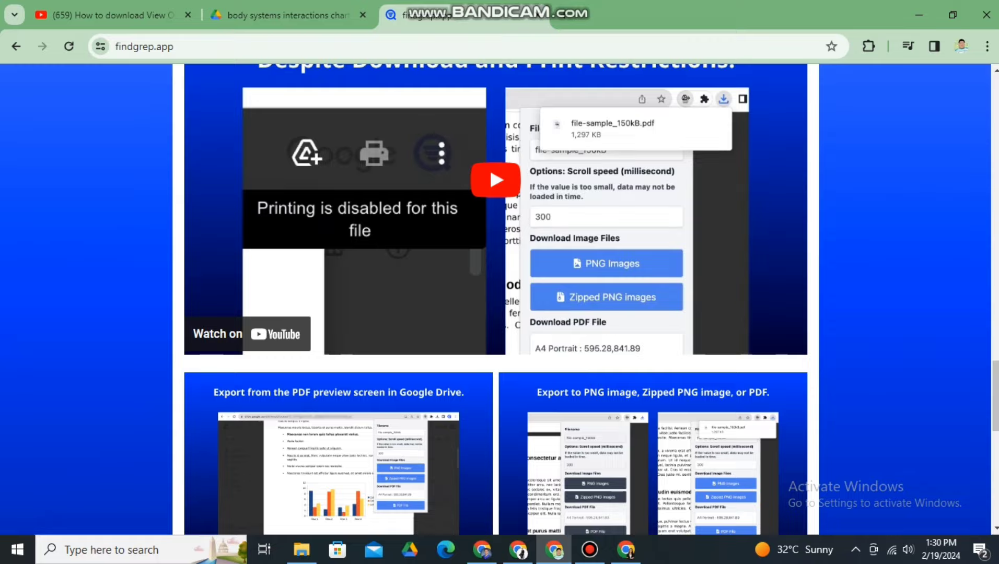
{"action": "scroll", "scroll_direction": "down", "scroll_amount": 3}
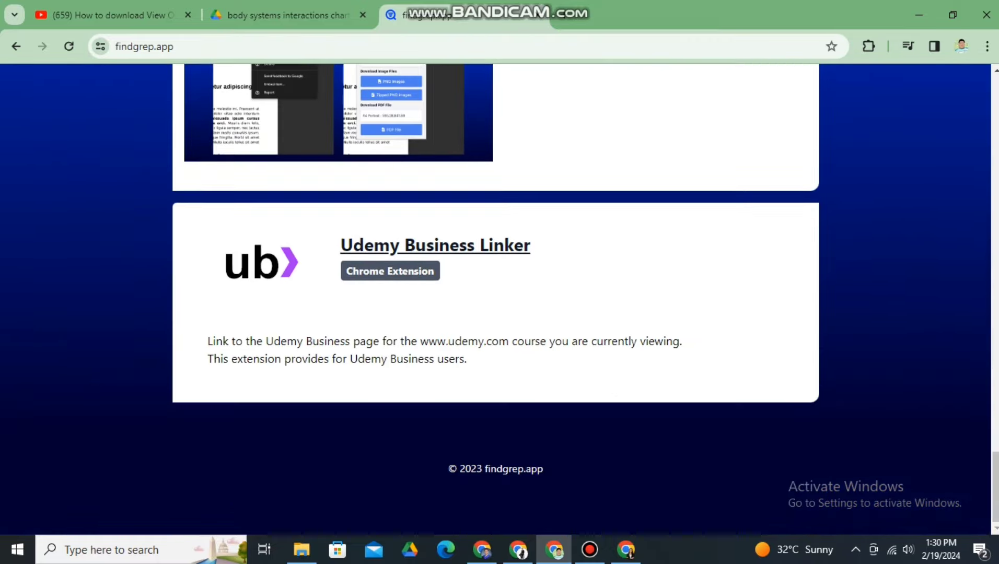
{"action": "scroll", "scroll_direction": "up", "scroll_amount": 3}
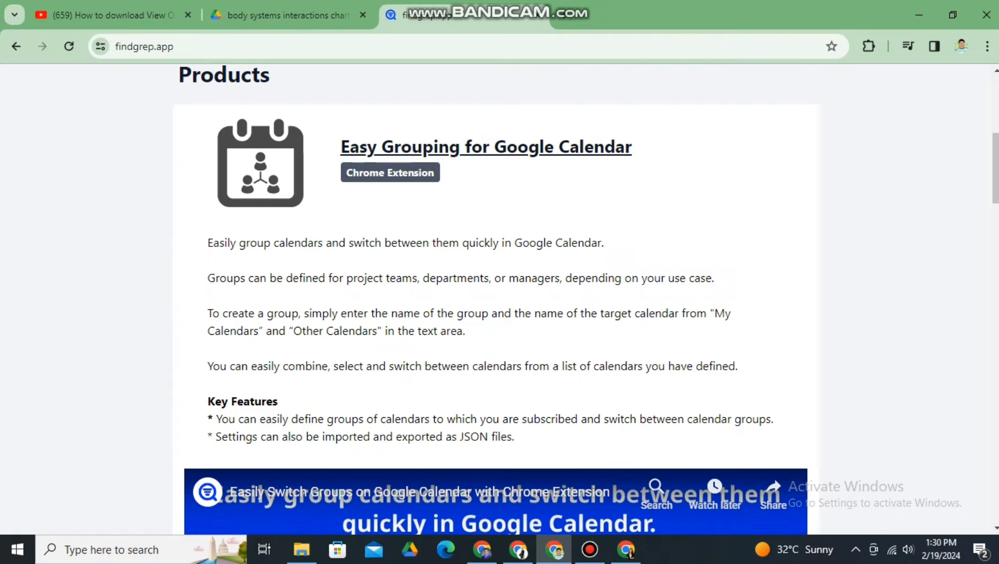
{"action": "scroll", "scroll_direction": "up", "scroll_amount": 3}
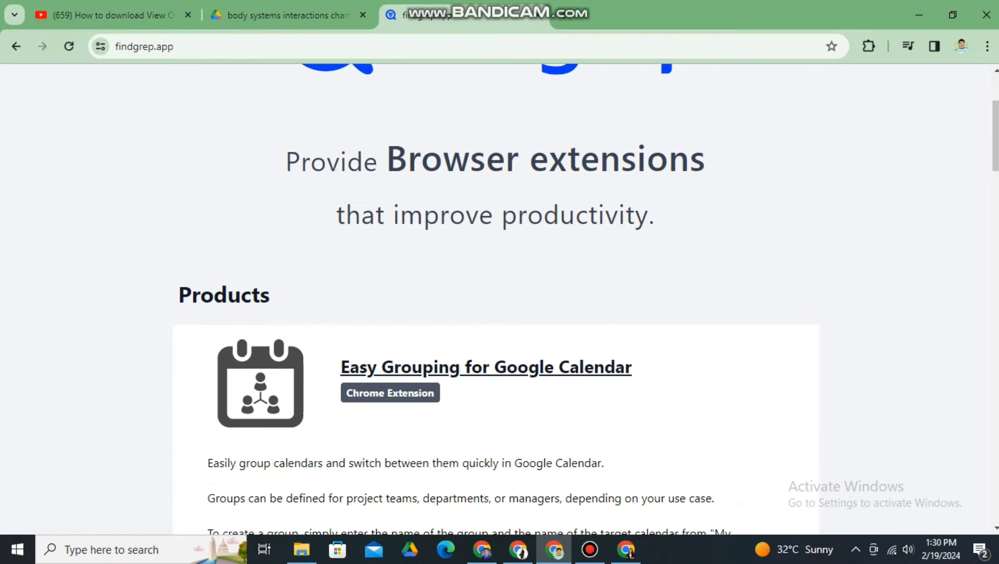
{"action": "scroll", "scroll_direction": "down", "scroll_amount": 3}
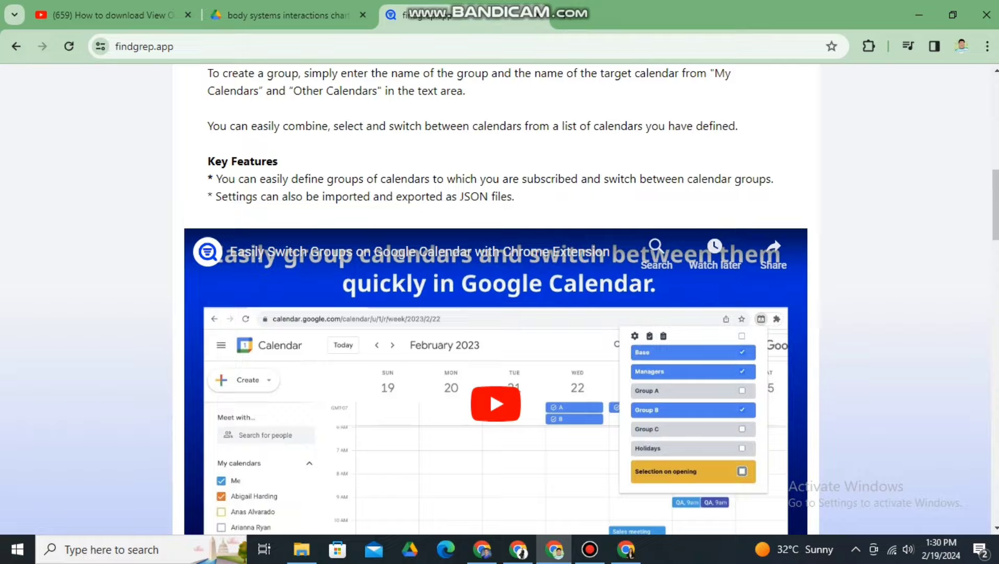
{"action": "scroll", "scroll_direction": "down", "scroll_amount": 3}
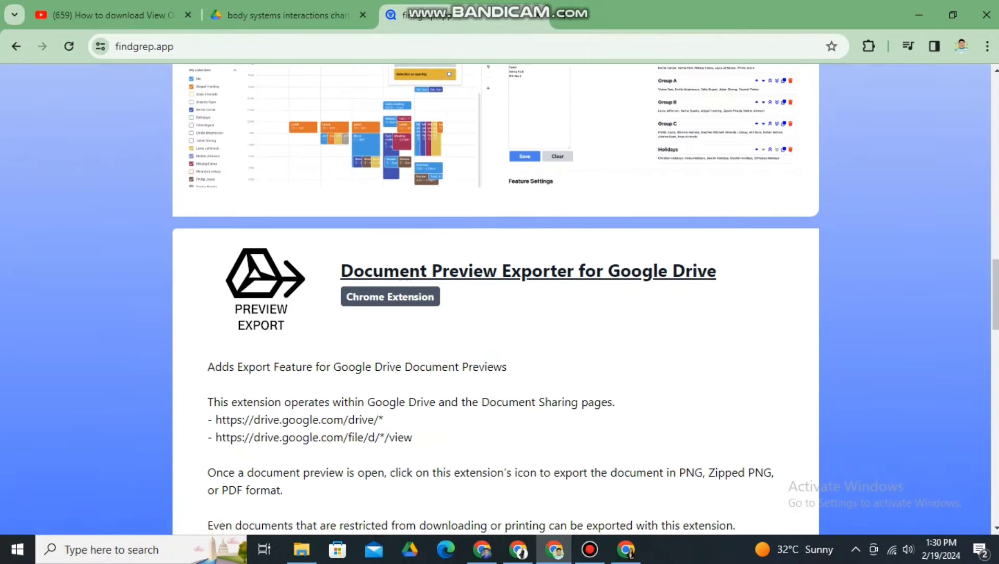
{"action": "scroll", "scroll_direction": "down", "scroll_amount": 3}
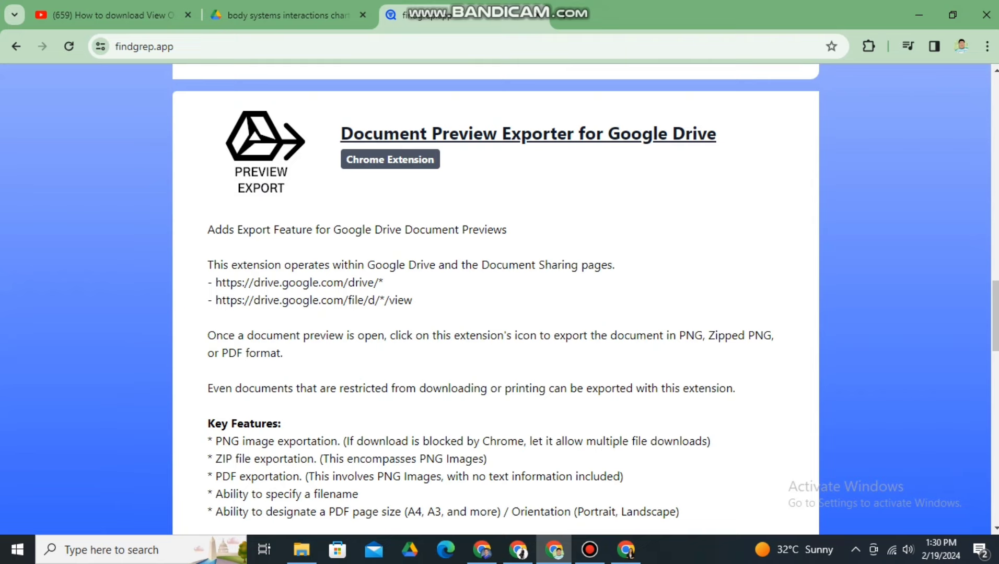
{"action": "mouse_move", "coordinate": [389, 160]}
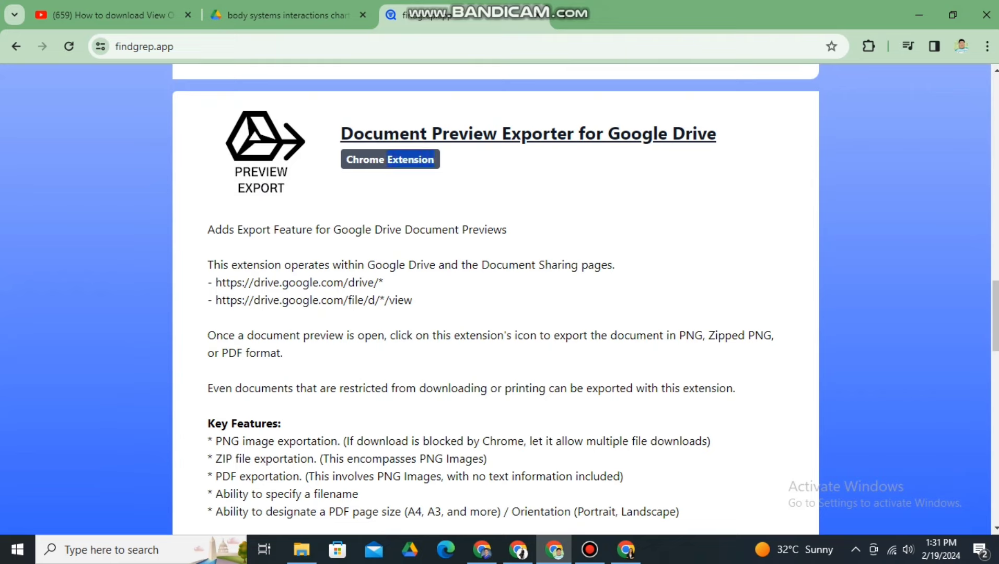
{"action": "mouse_move", "coordinate": [389, 159]}
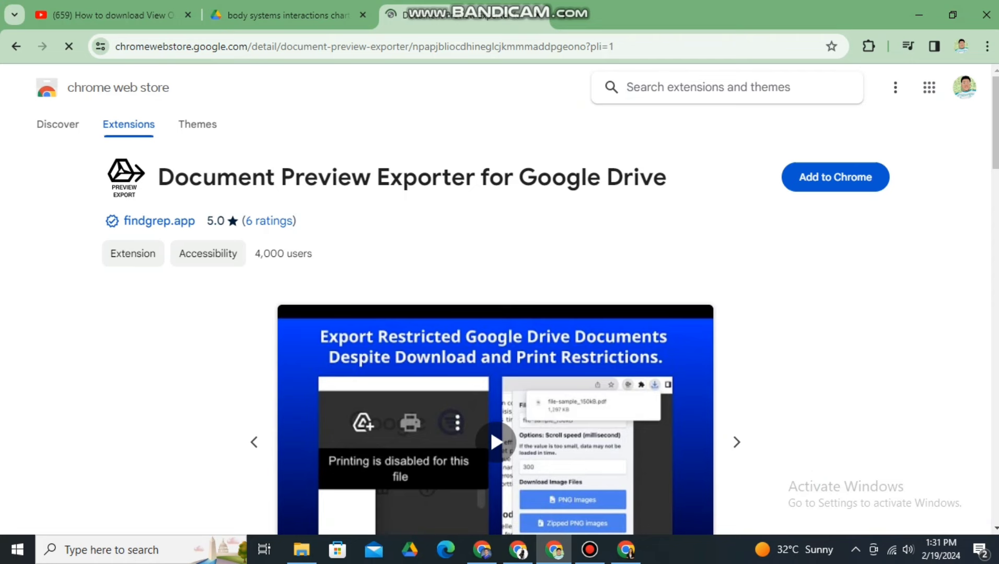
Install Document Preview Exporter for Google Drive, verify it in the Extensions menu, return to Drive.
{"action": "left_click", "coordinate": [834, 177]}
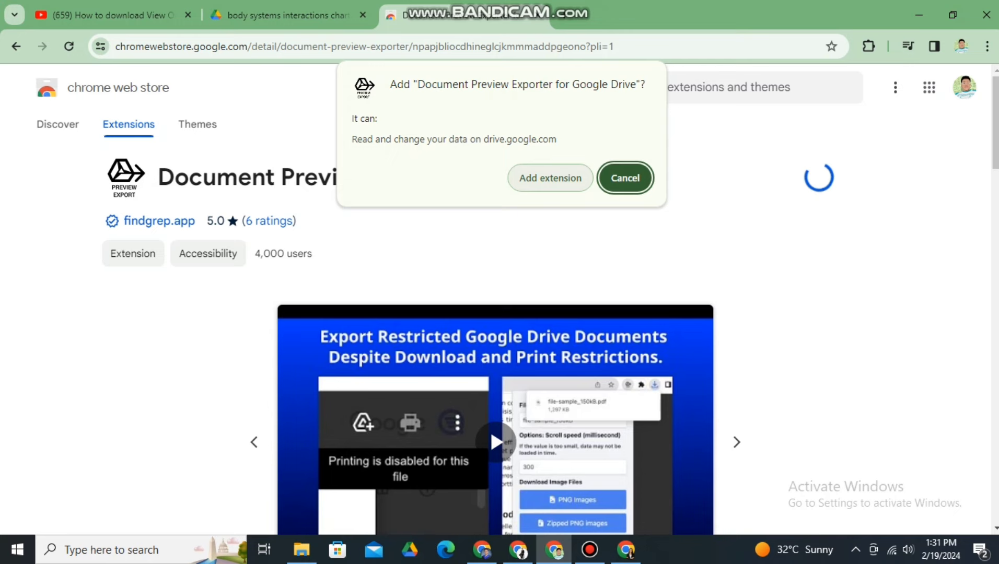
{"action": "left_click", "coordinate": [624, 177]}
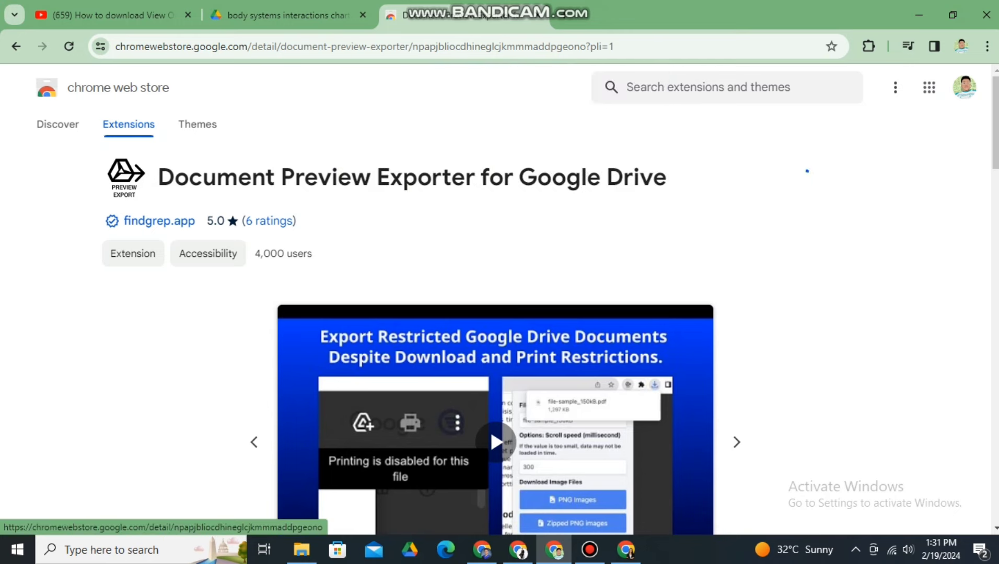
{"action": "left_click", "coordinate": [853, 177]}
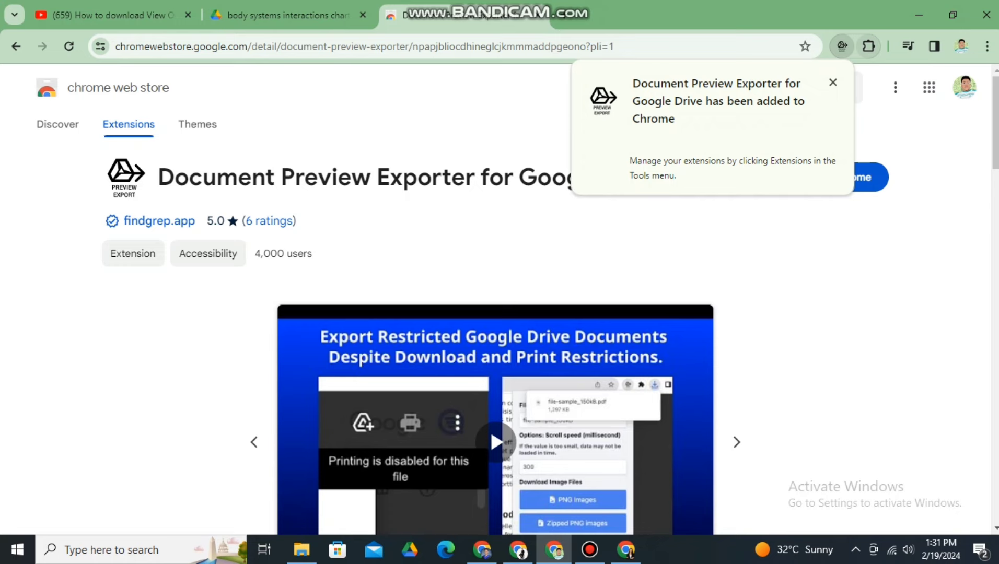
{"action": "left_click", "coordinate": [868, 46]}
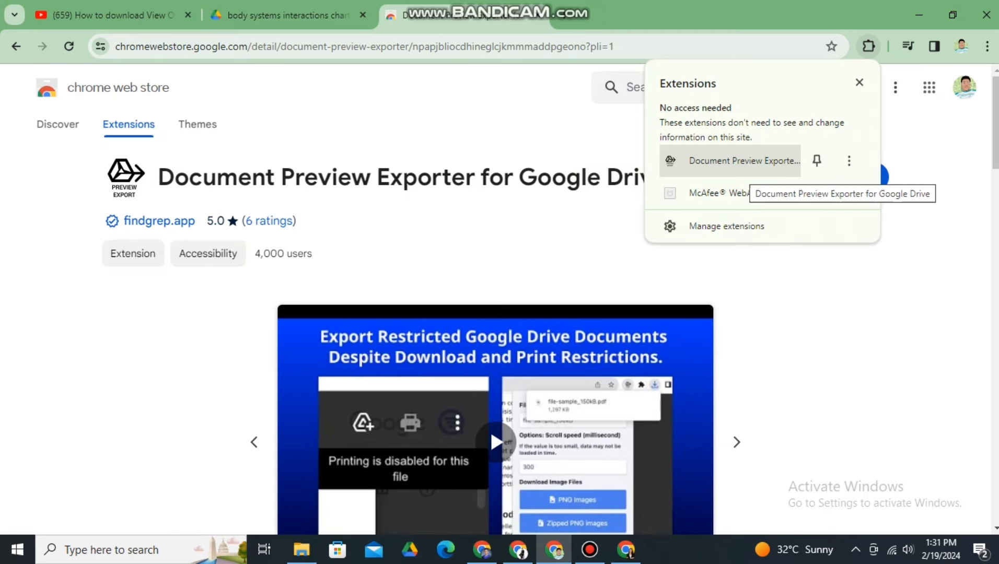
{"action": "left_click", "coordinate": [286, 14]}
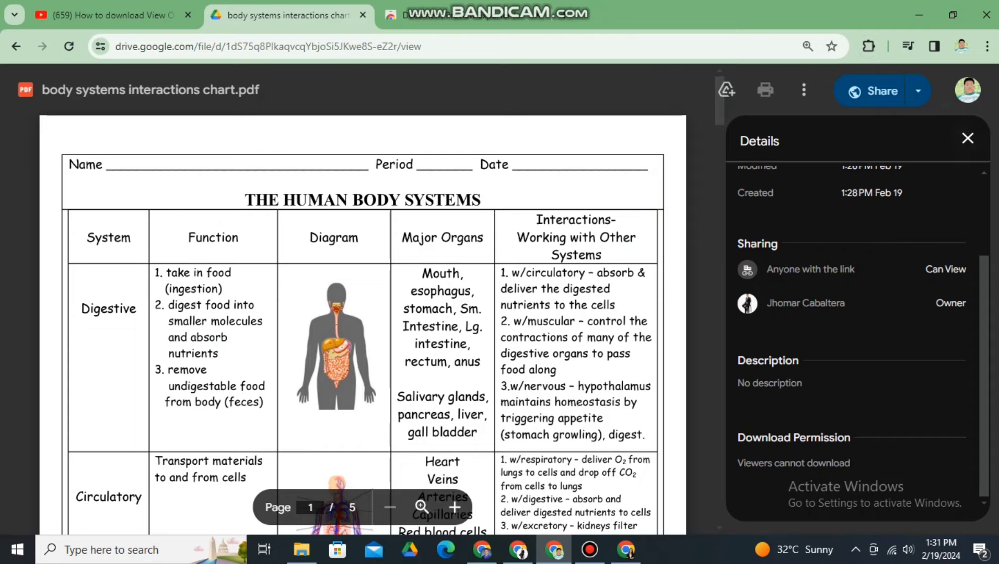
Close the Details panel and open the exporter popup, selecting its placeholder filename.
{"action": "left_click", "coordinate": [966, 139]}
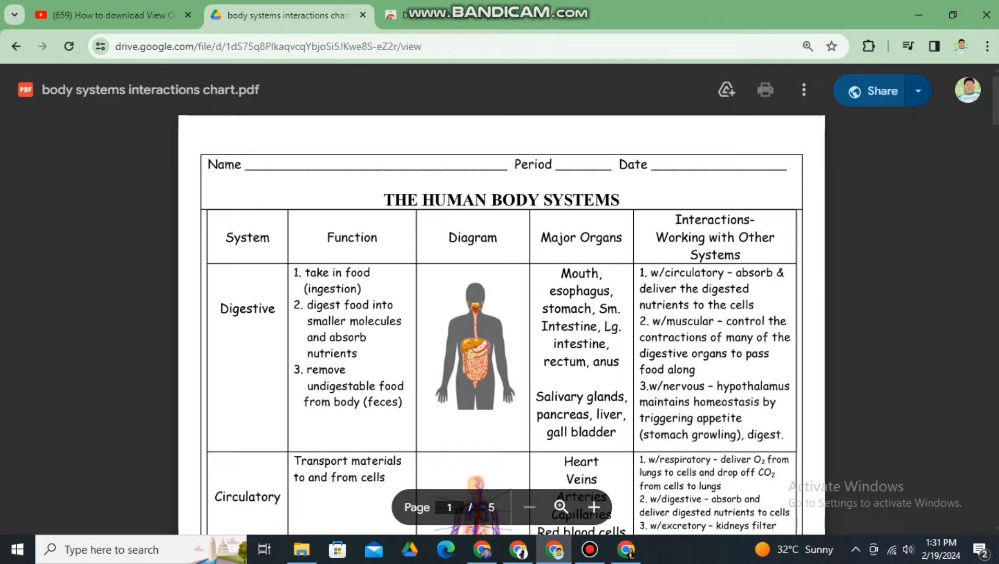
{"action": "left_click", "coordinate": [868, 45]}
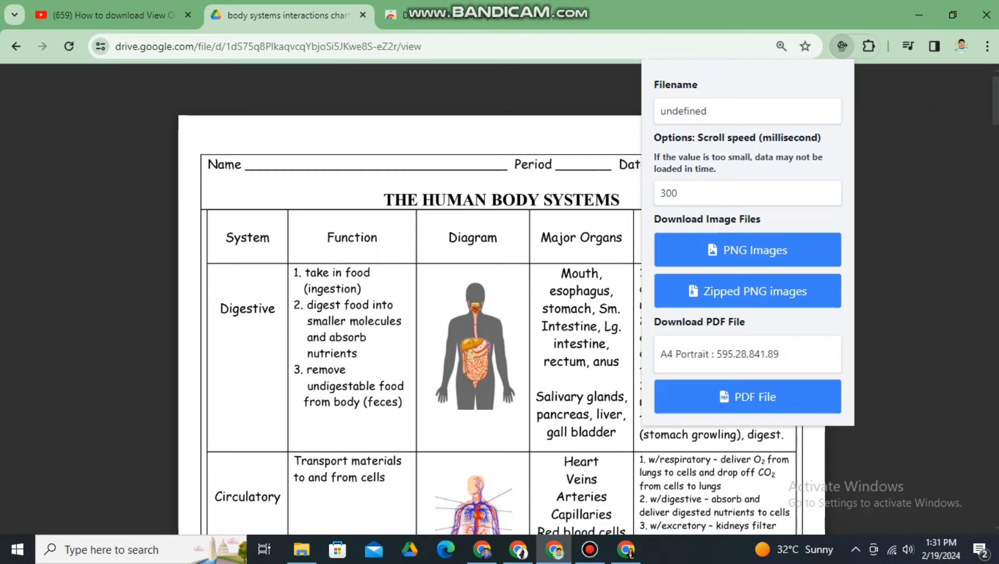
{"action": "left_click", "coordinate": [746, 110]}
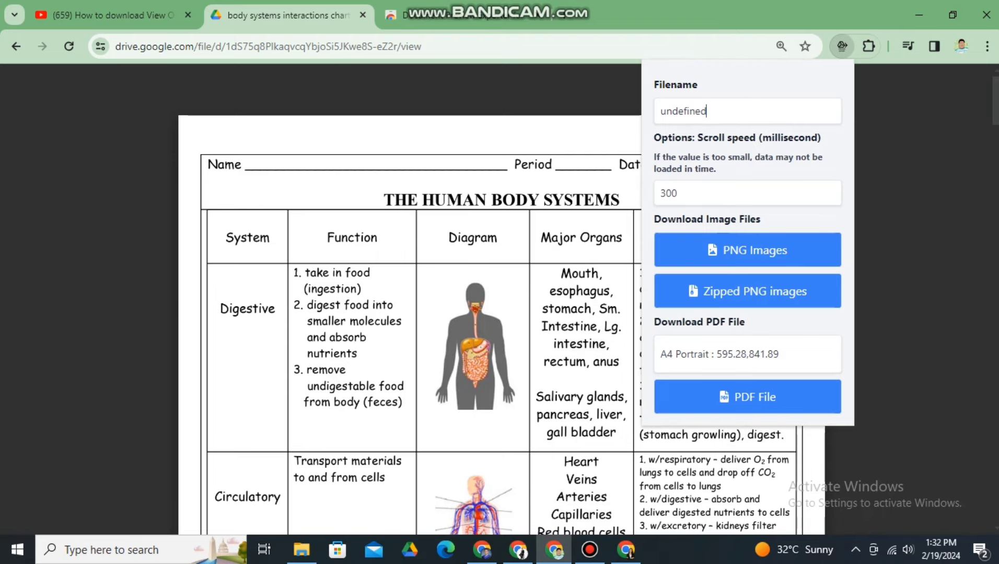
{"action": "double_click", "coordinate": [699, 323]}
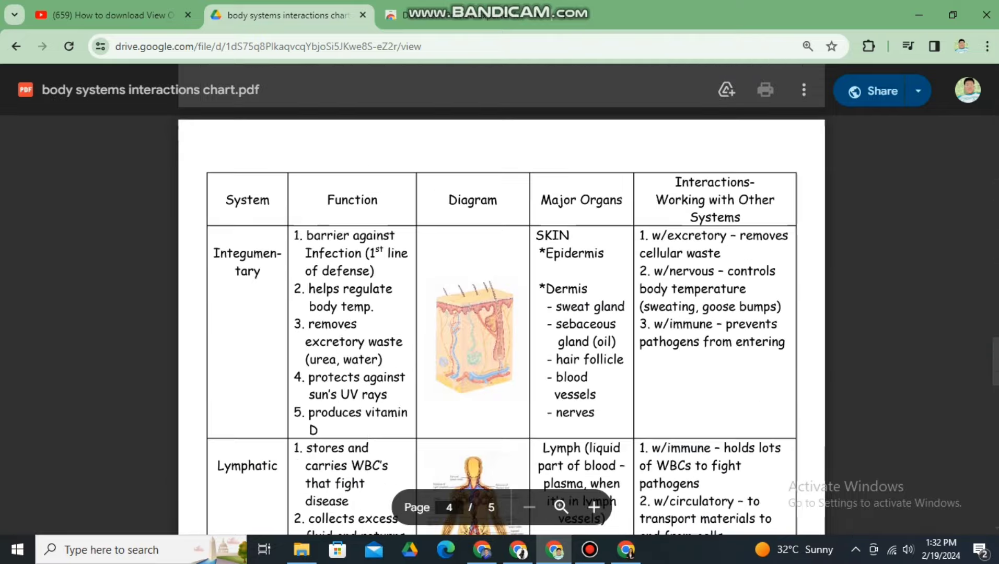
Scroll the PDF preview and reopen the exporter's download options.
{"action": "scroll", "scroll_direction": "down", "scroll_amount": 3}
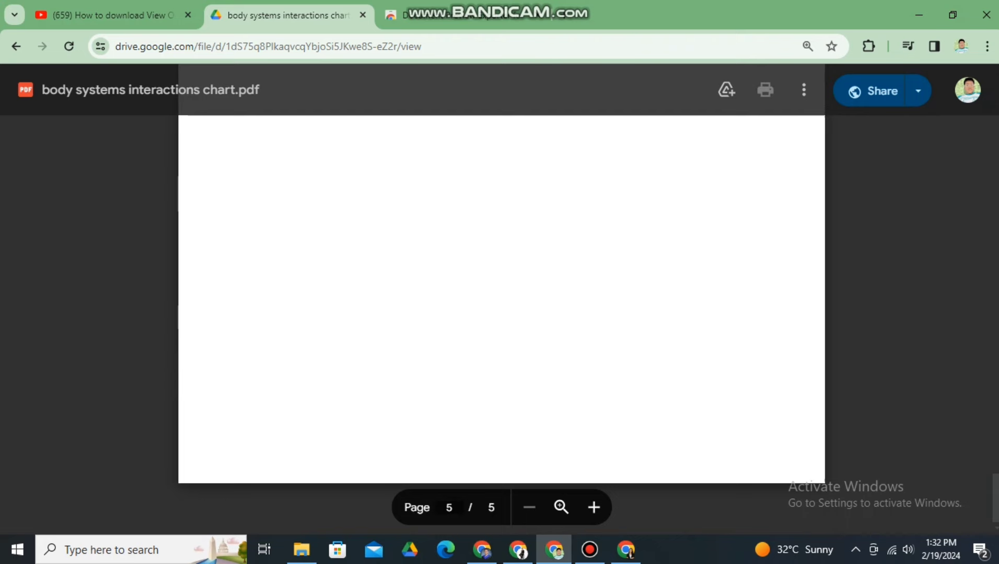
{"action": "left_click", "coordinate": [867, 46]}
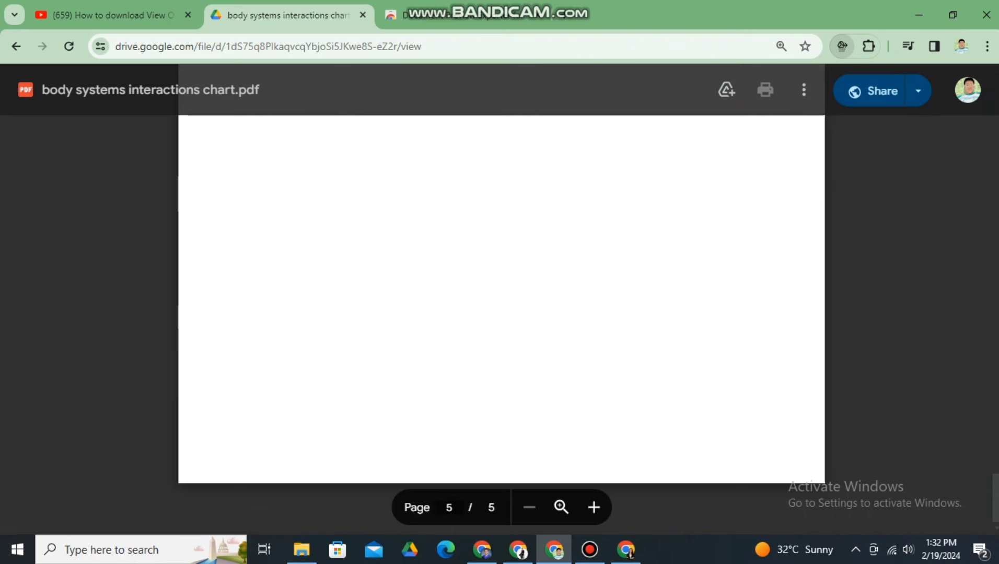
{"action": "left_click", "coordinate": [841, 46]}
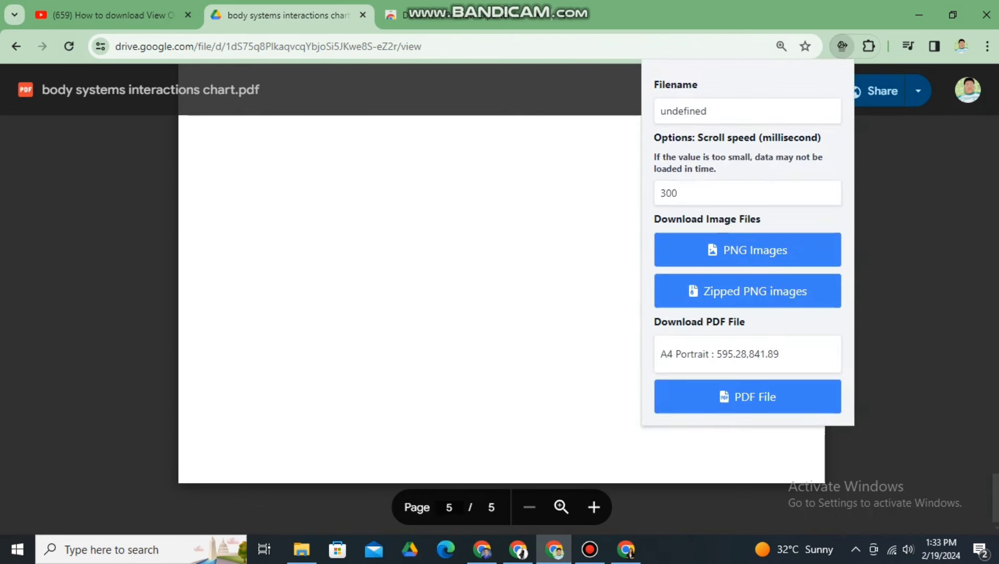
{"action": "left_click", "coordinate": [68, 46]}
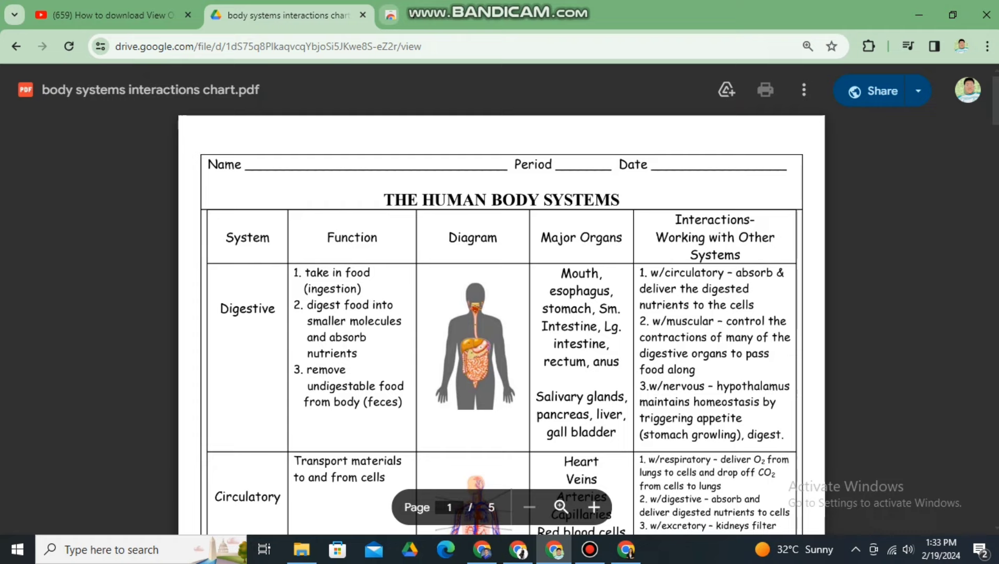
Export 'body systems interactions chart' as a PDF File with scroll speed kept at 300.
{"action": "left_click", "coordinate": [869, 46]}
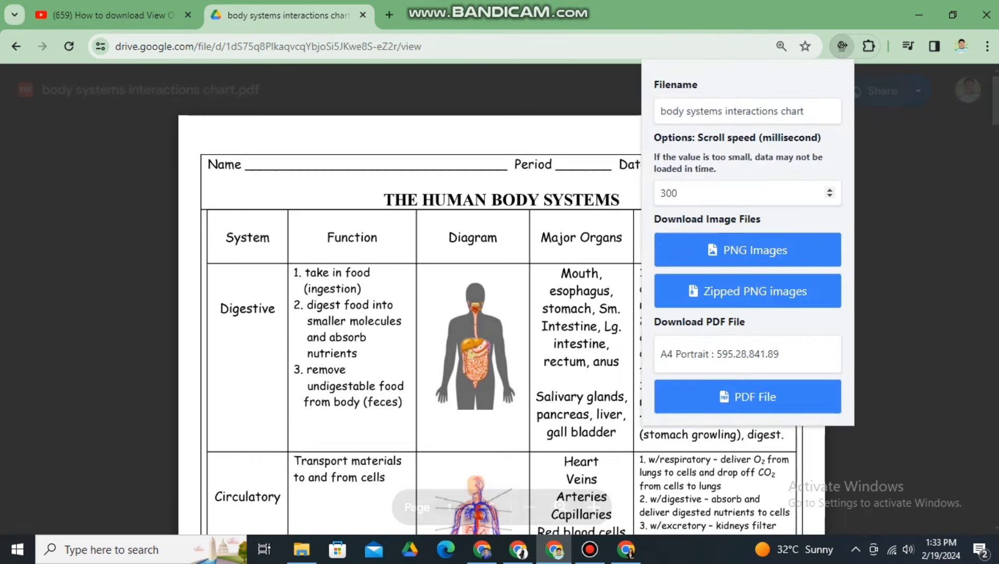
{"action": "left_click", "coordinate": [829, 197]}
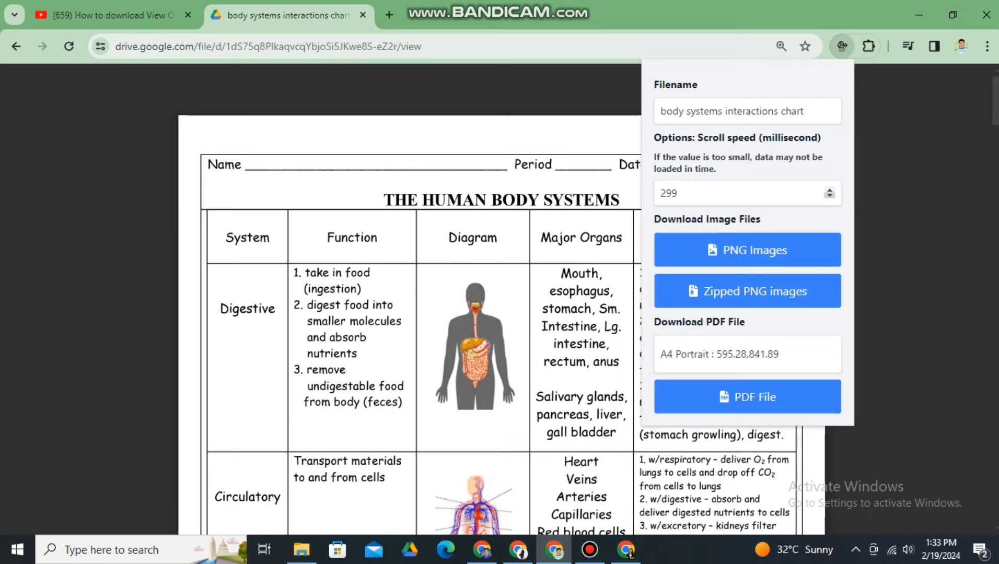
{"action": "left_click", "coordinate": [830, 189]}
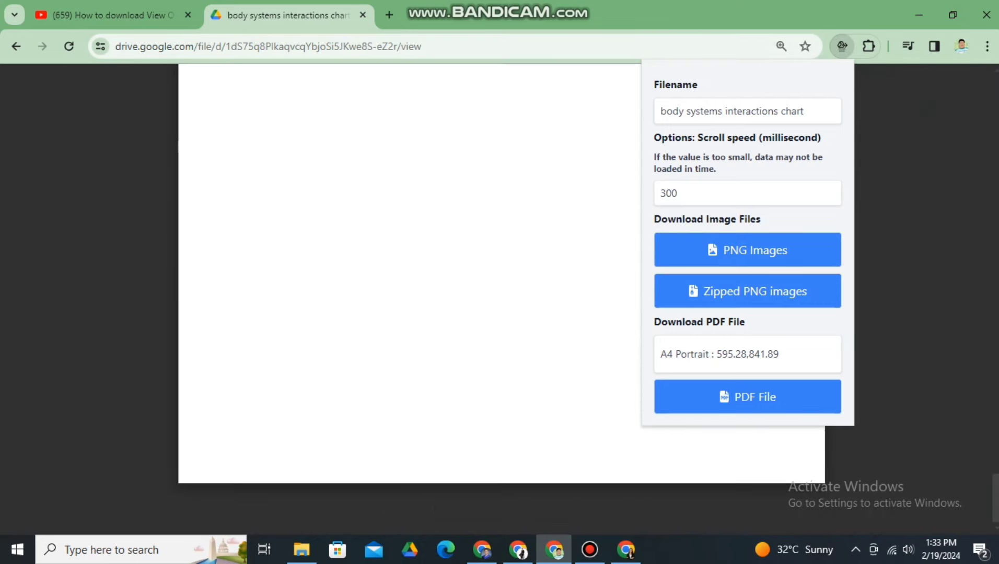
{"action": "left_click", "coordinate": [746, 397]}
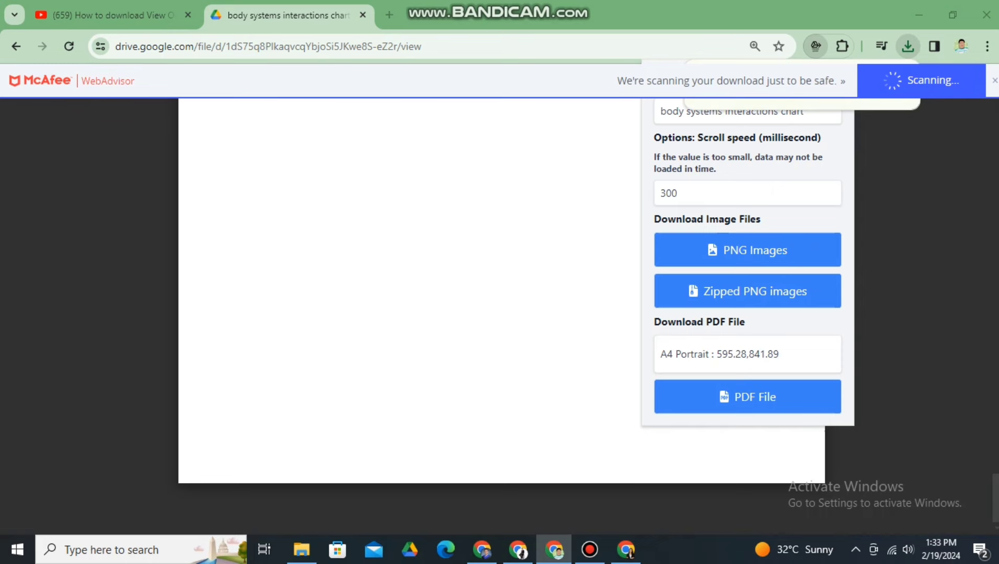
Open the finished chart download in Chrome and start Save As from its Download icon.
{"action": "left_click", "coordinate": [746, 396]}
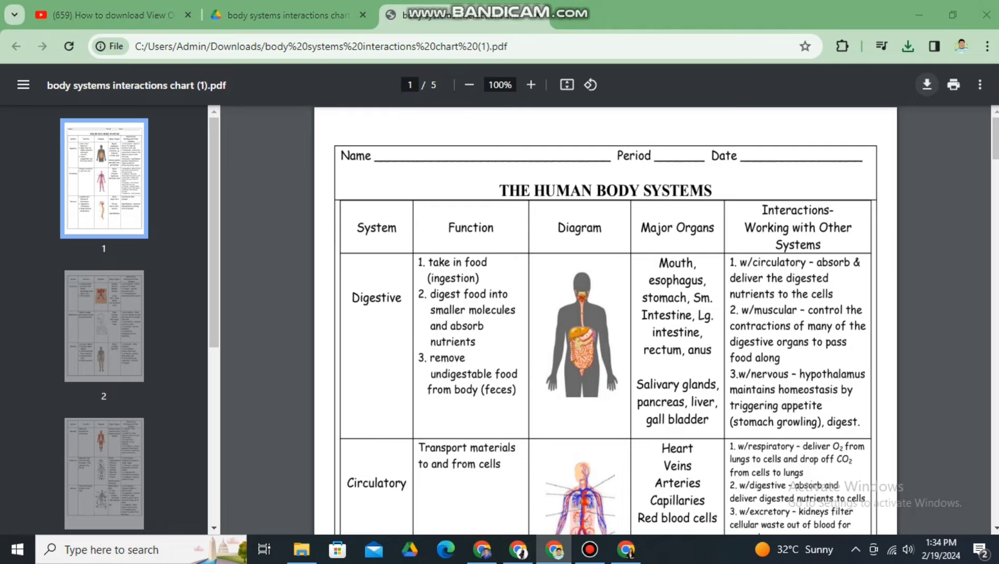
{"action": "left_click", "coordinate": [926, 84]}
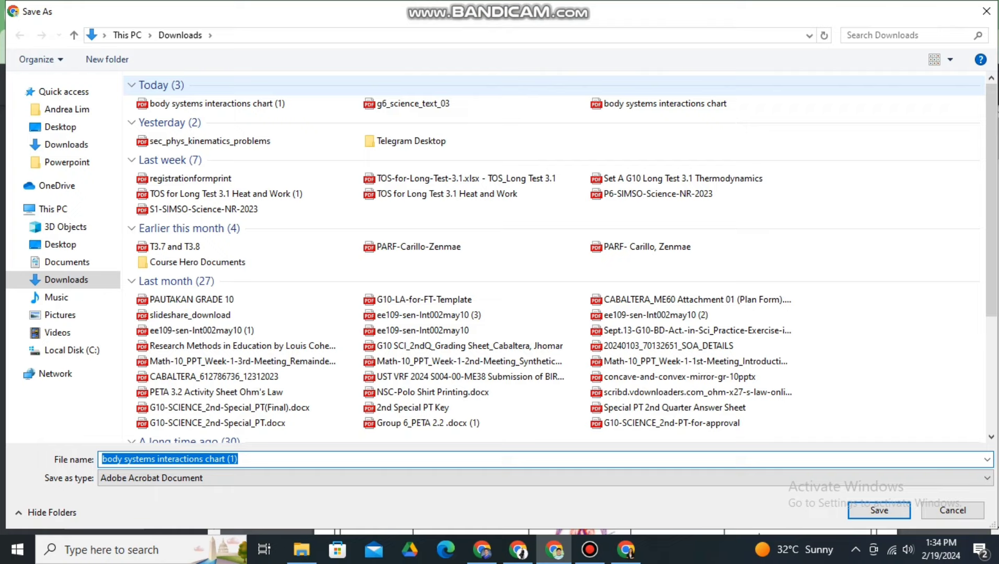